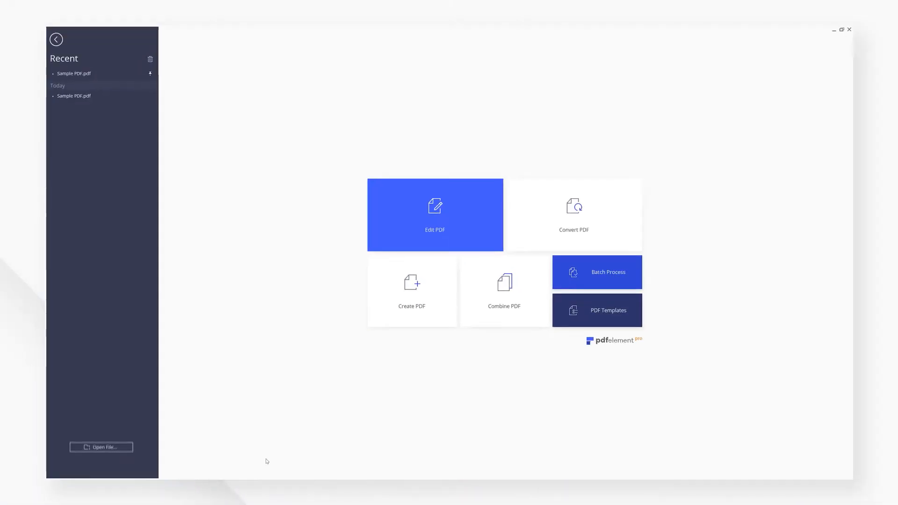
Step: Open Sample PDF.pdf from the Recent list
left_click(101, 447)
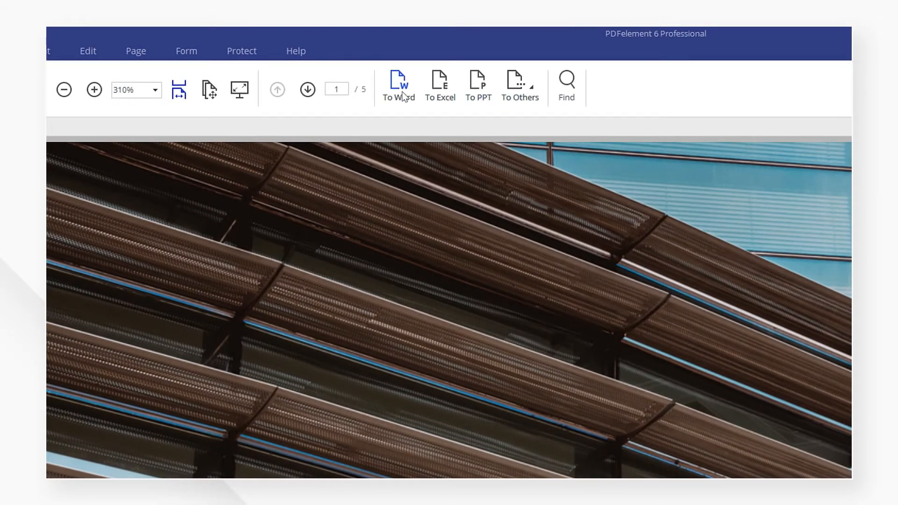
Step: Convert the PDF to Word with default settings, saving Sample PDF.docx to the Desktop
left_click(398, 84)
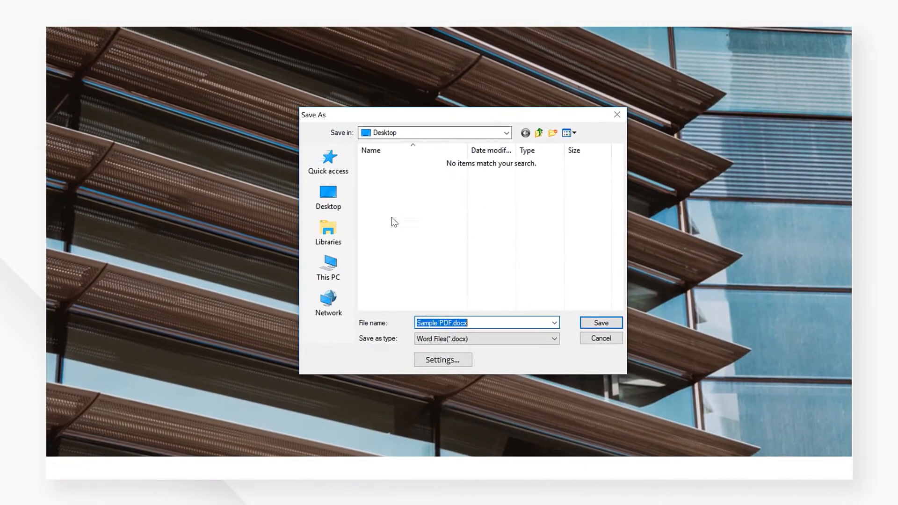
left_click(442, 360)
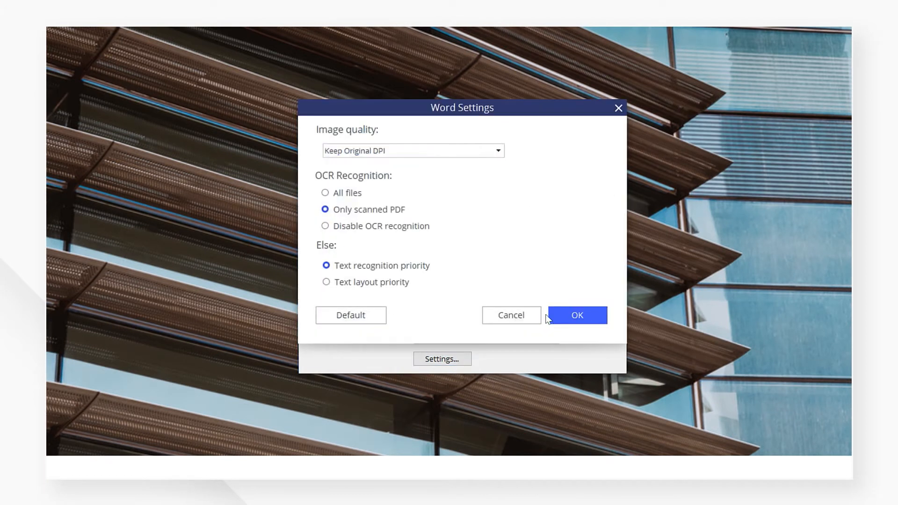
left_click(576, 315)
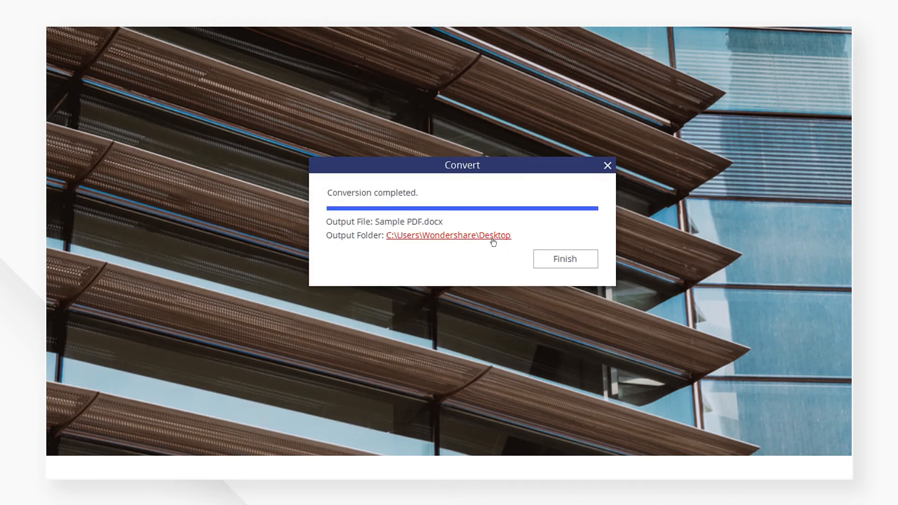
Step: Open Sample PDF.docx in Word and scroll through pages 1 to 5
left_click(564, 258)
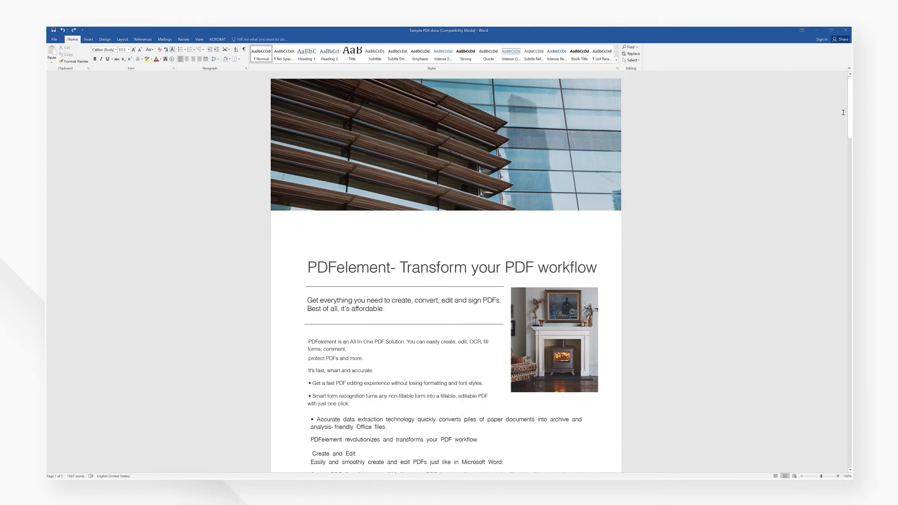
scroll("down", 3)
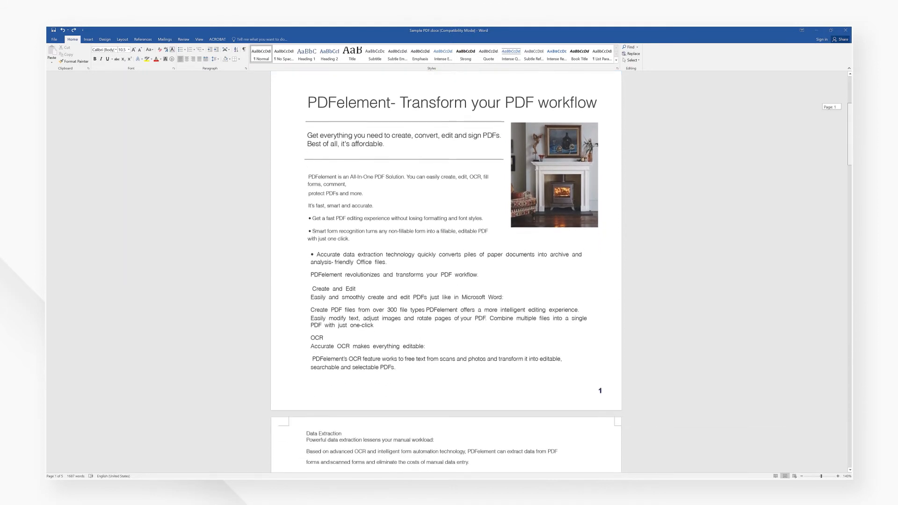
scroll("down", 3)
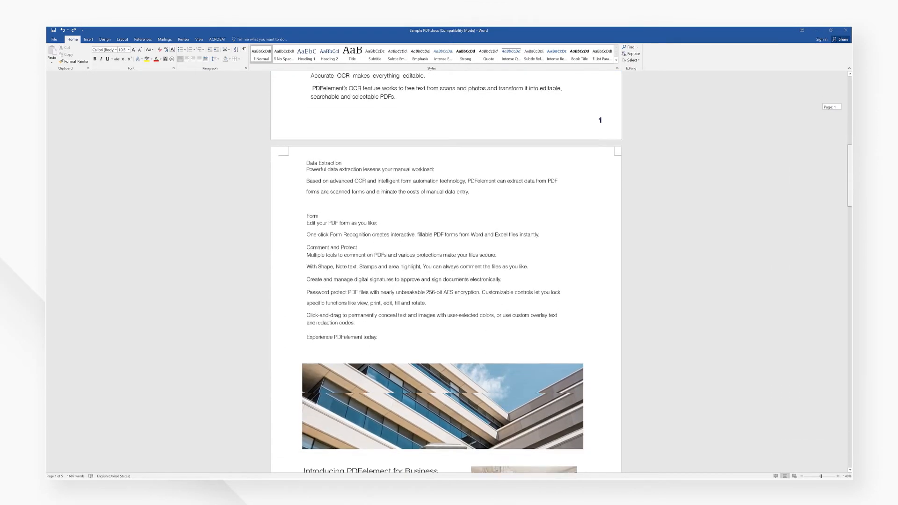
scroll("down", 3)
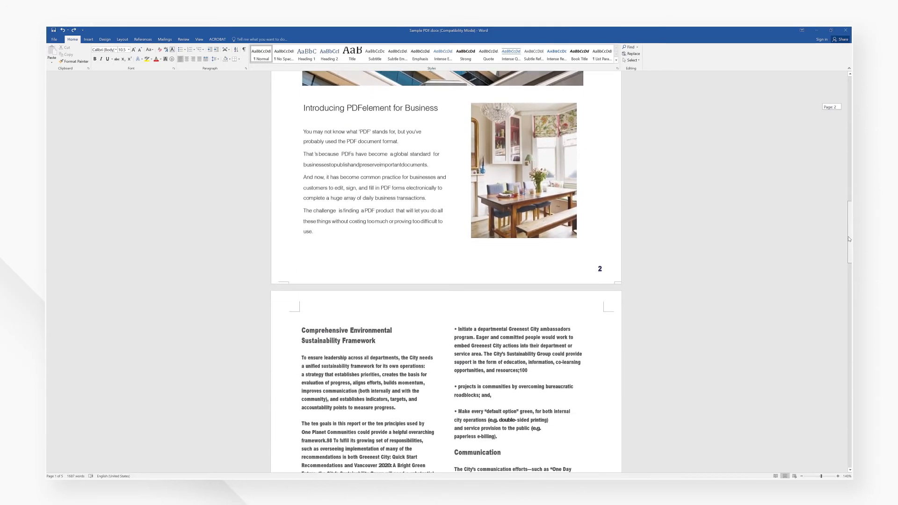
scroll("down", 3)
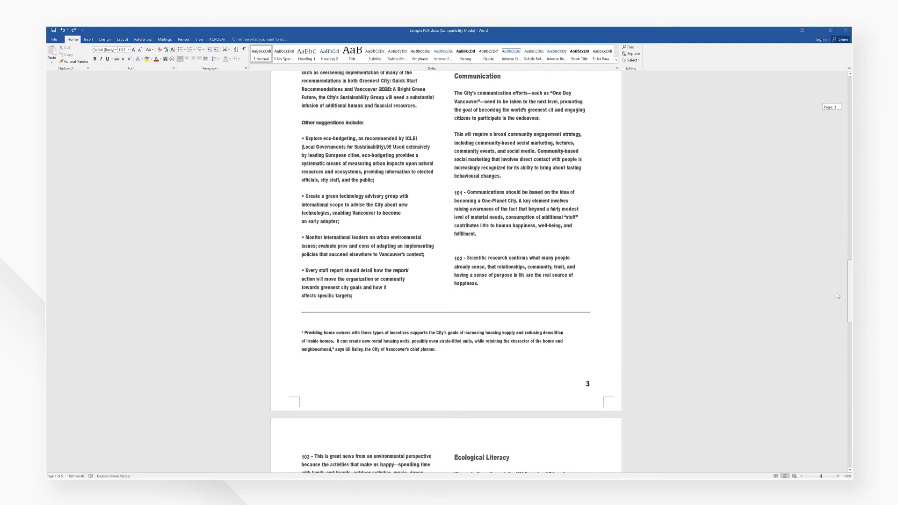
scroll("down", 3)
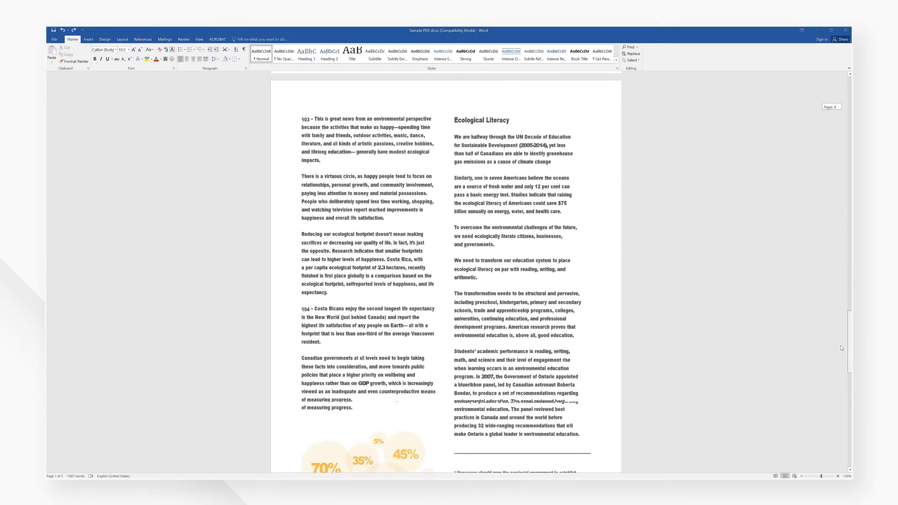
scroll("down", 3)
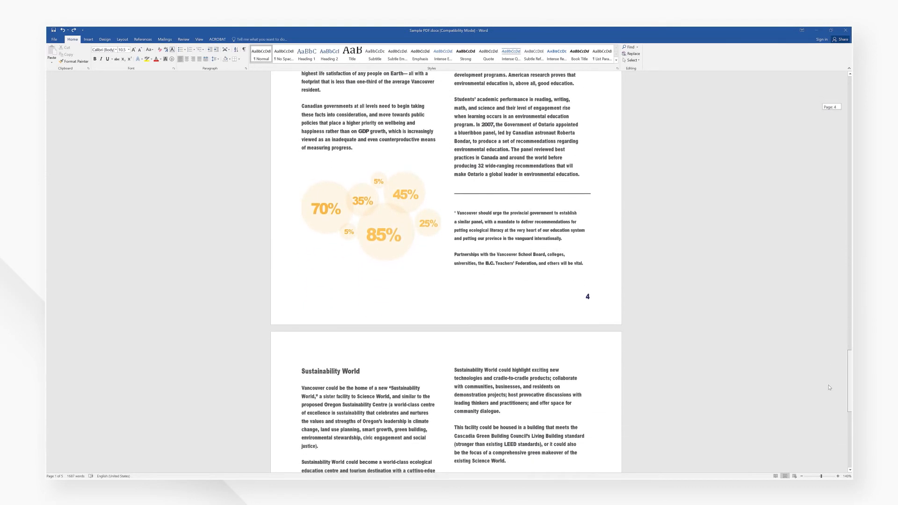
scroll("down", 3)
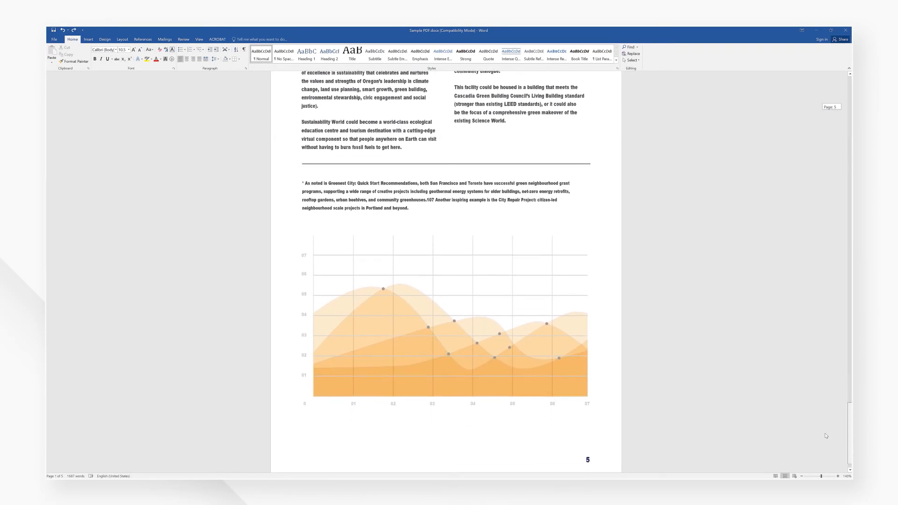
scroll("down", 3)
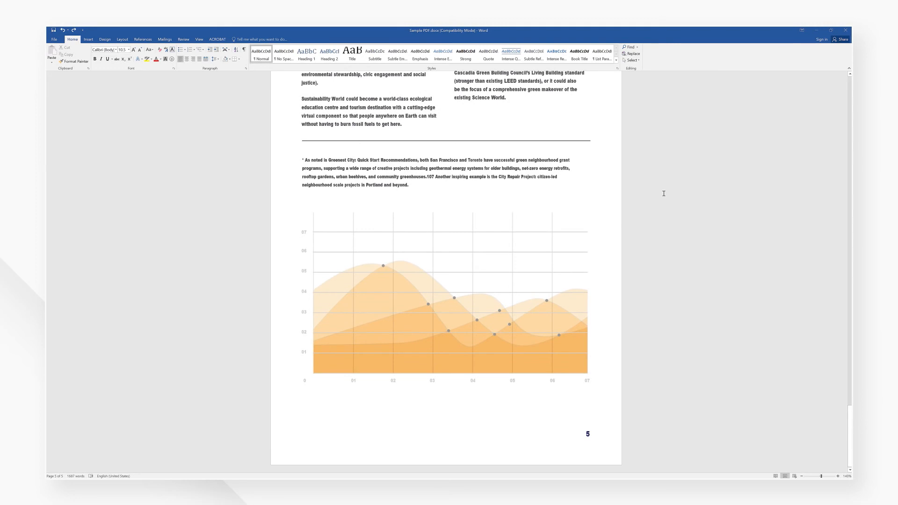